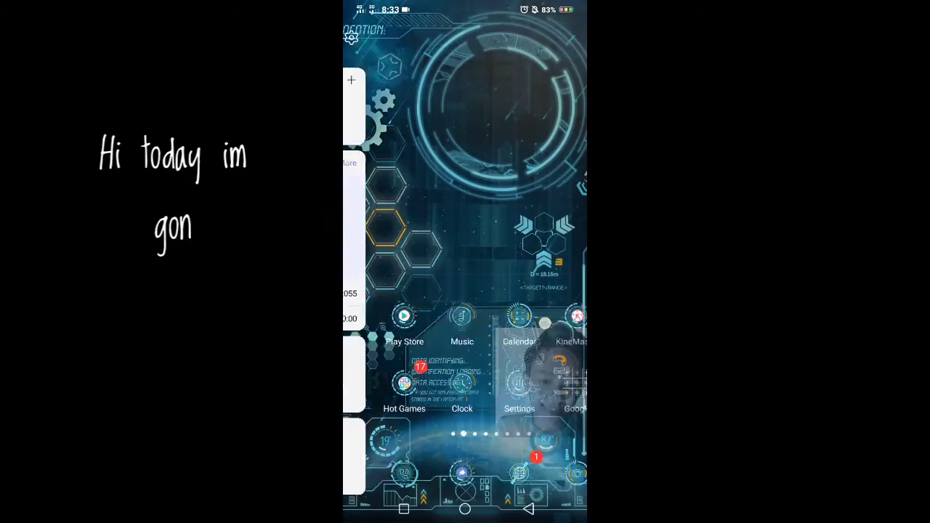
Swipe through the themed home screen pages toward the ES File Explorer icon.
scroll("left", 3)
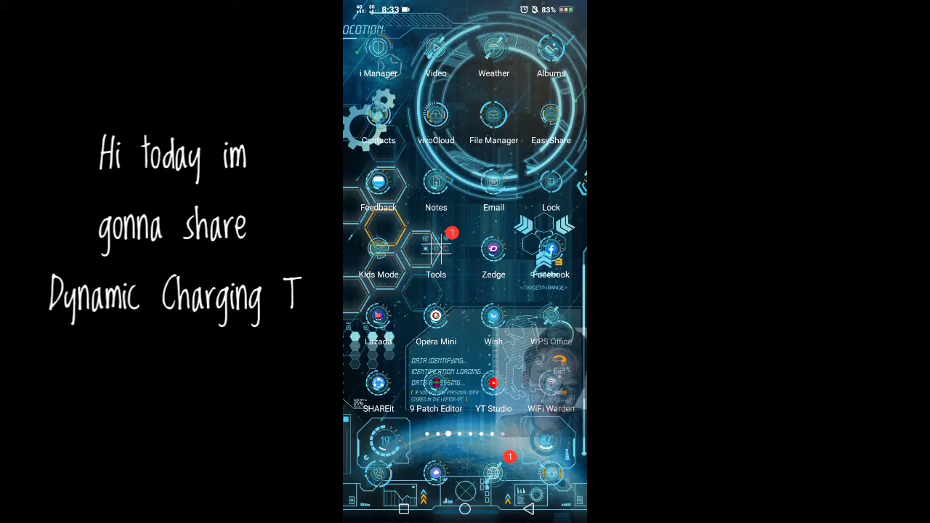
scroll("left", 3)
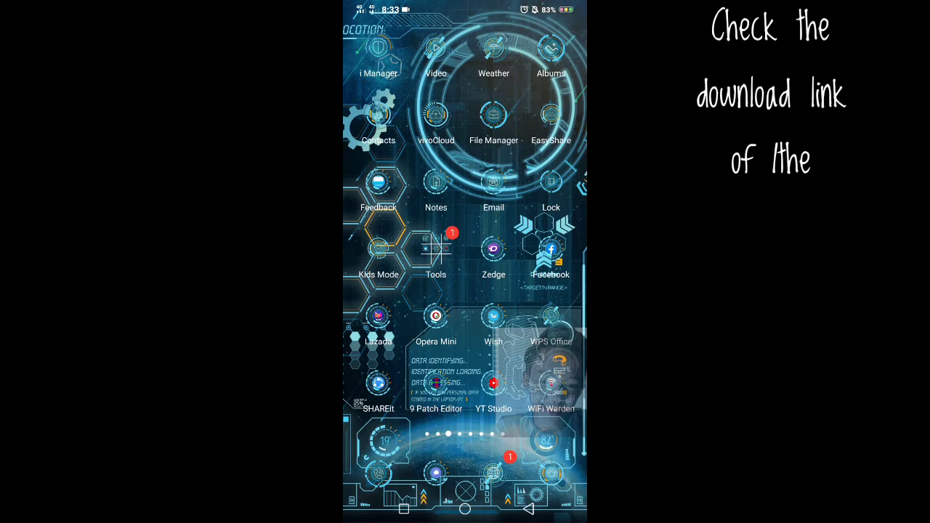
scroll("left", 3)
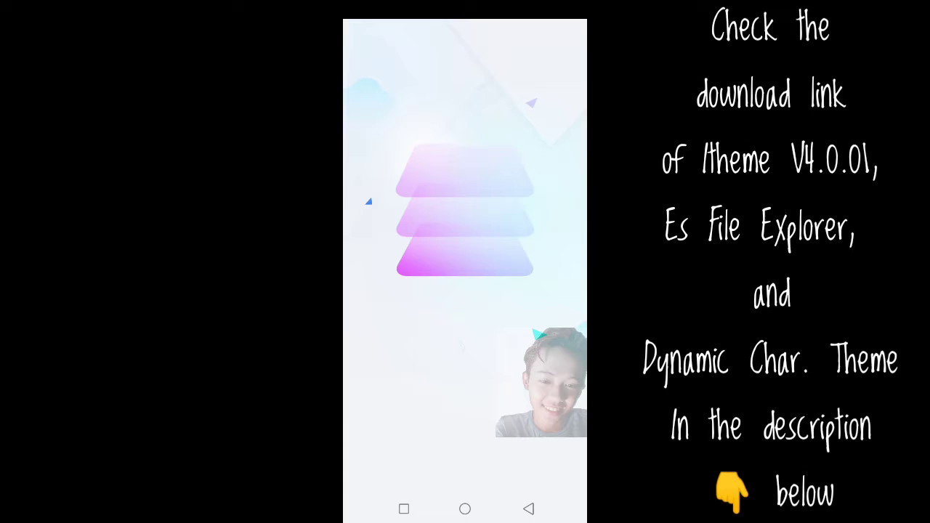
Enable Show hidden files from the ES File Explorer side menu.
left_click(465, 225)
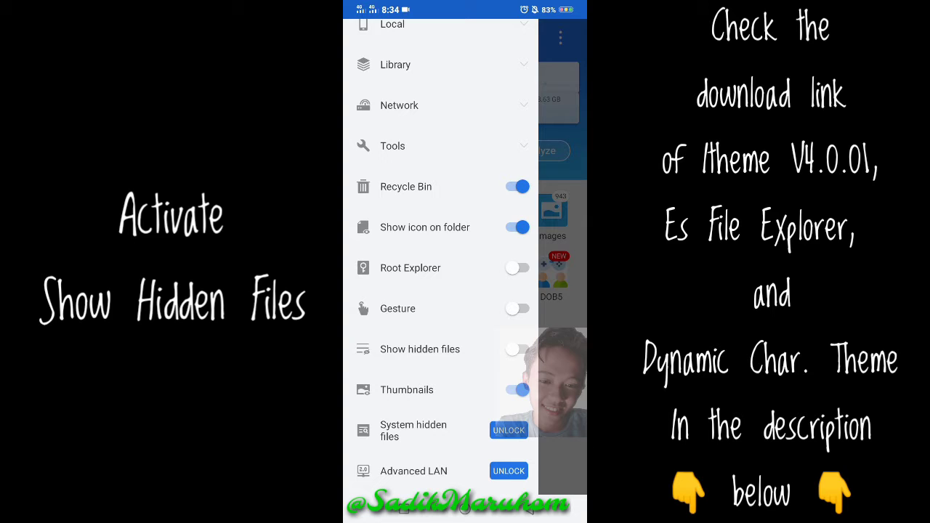
left_click(515, 349)
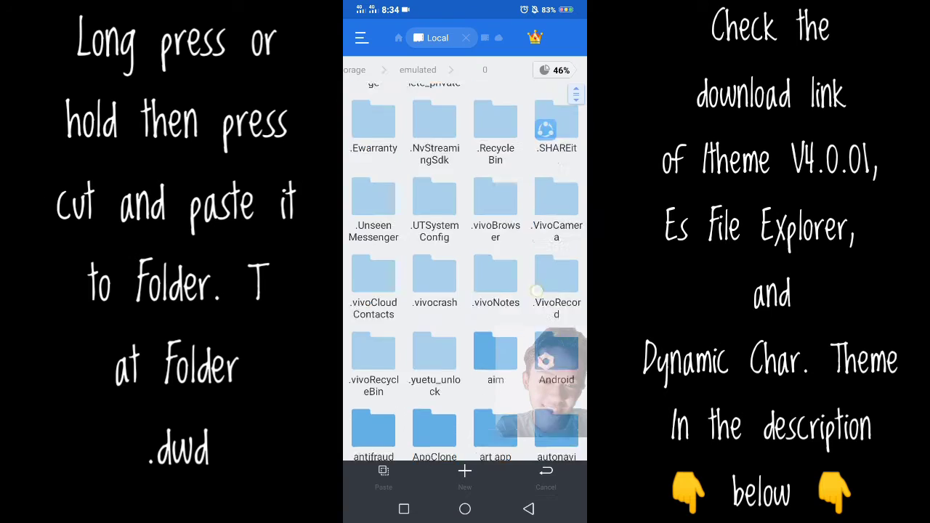
Paste the cut theme file into folder T inside the hidden .dwd folder.
scroll("down", 3)
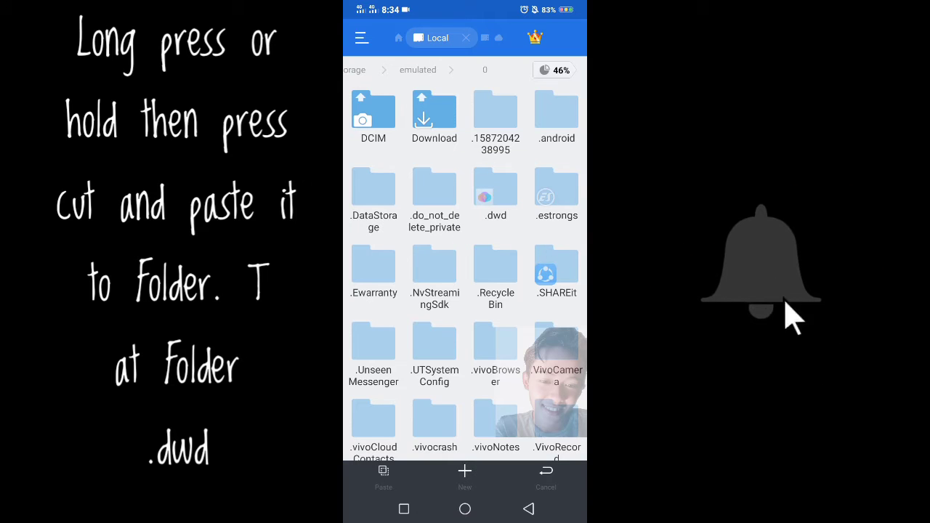
double_click(494, 186)
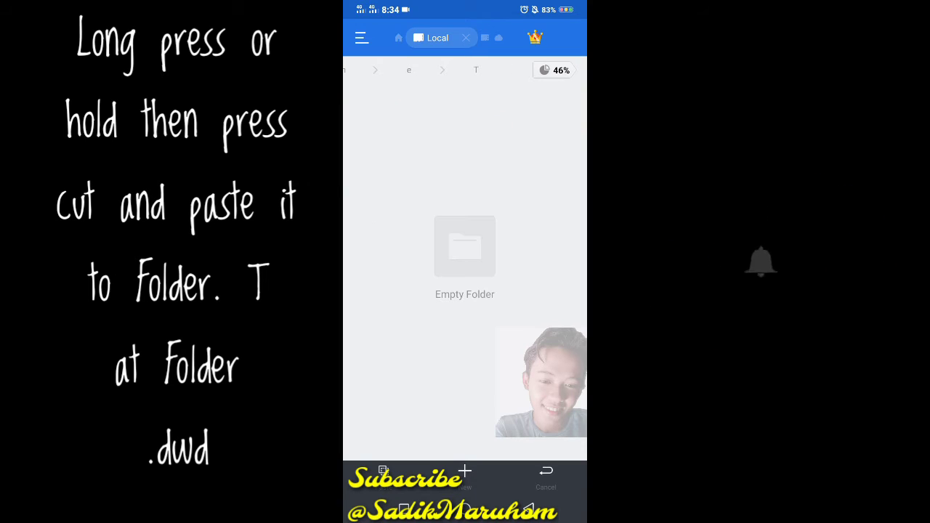
left_click(384, 475)
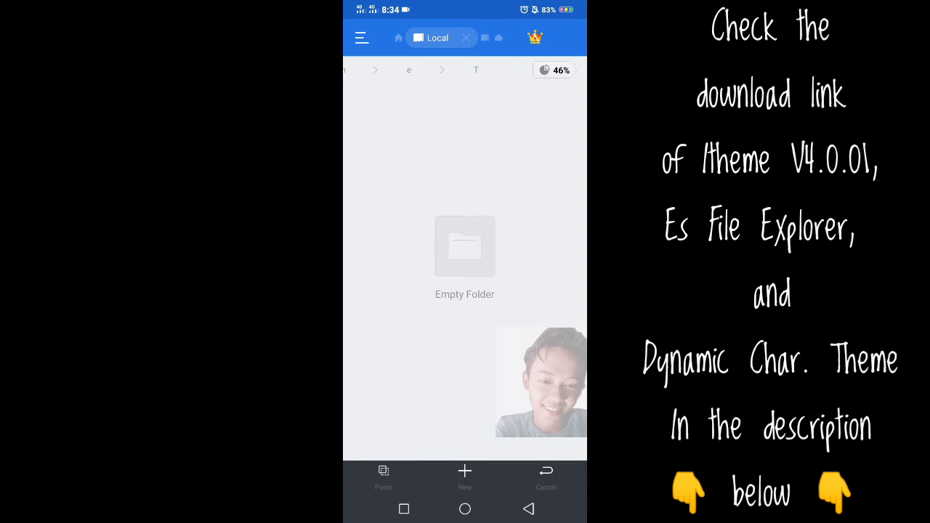
left_click(384, 474)
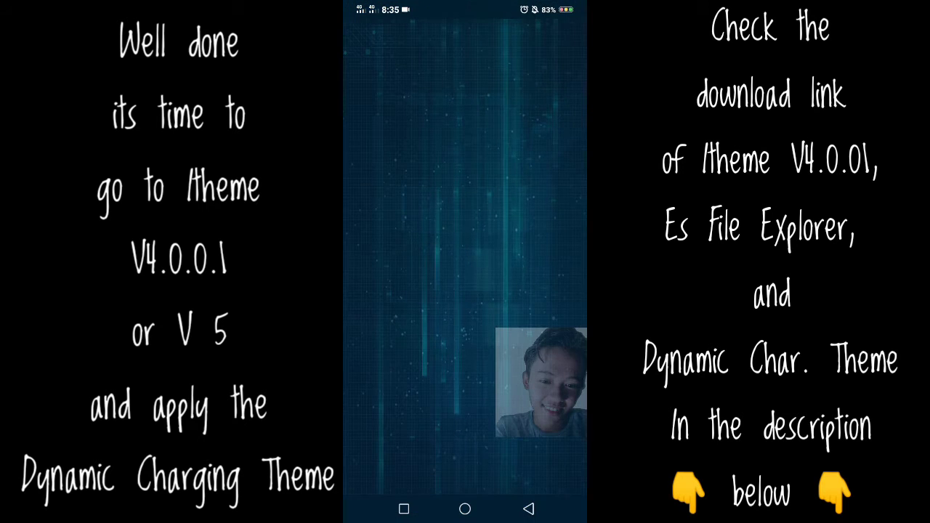
Open Local theme and view the downloaded starry-night theme's detail page.
left_click(551, 476)
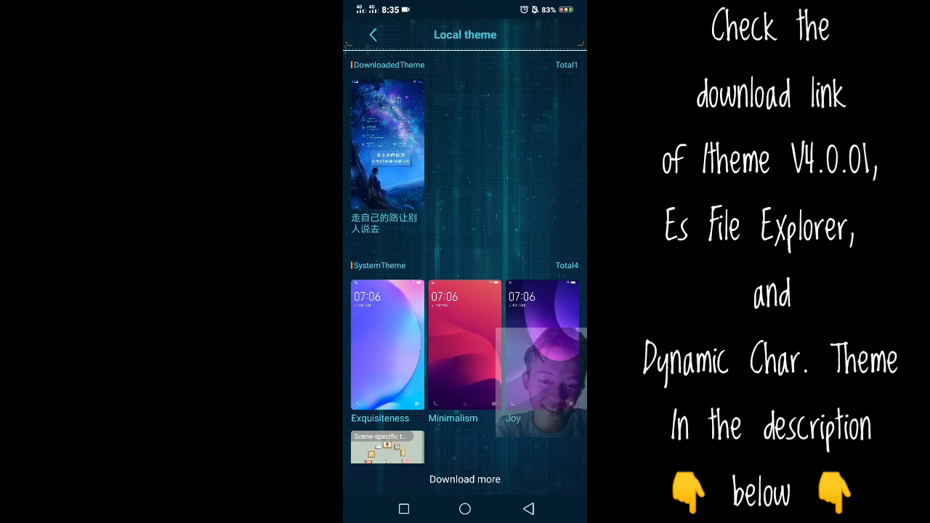
left_click(387, 145)
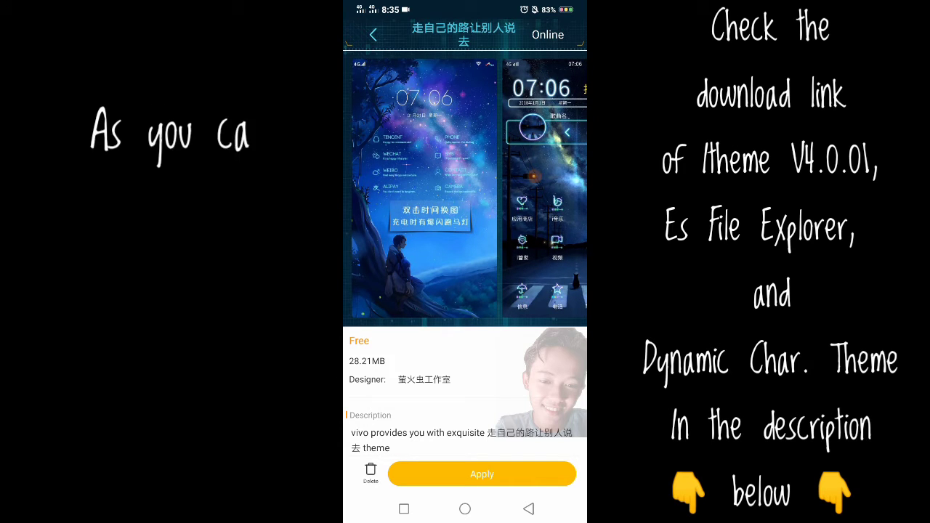
Apply the starry-night dynamic charging theme and confirm.
left_click(482, 474)
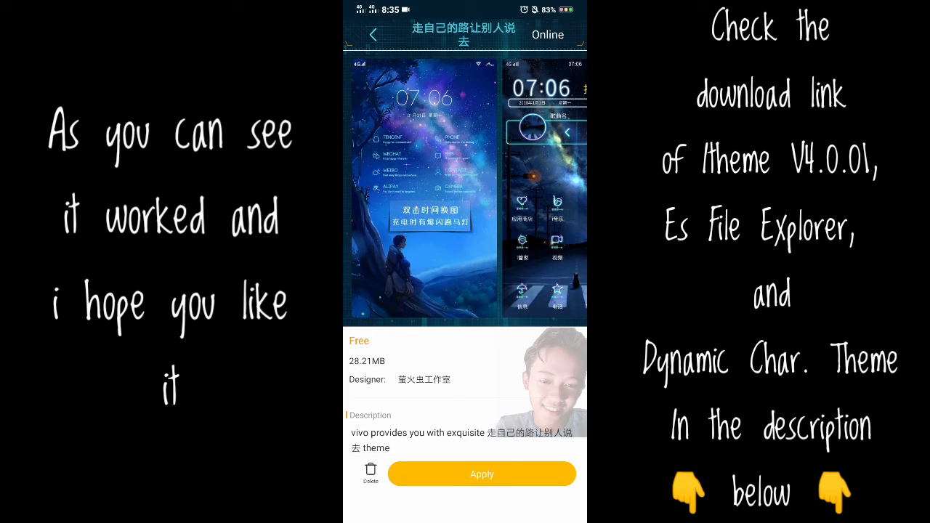
left_click(481, 473)
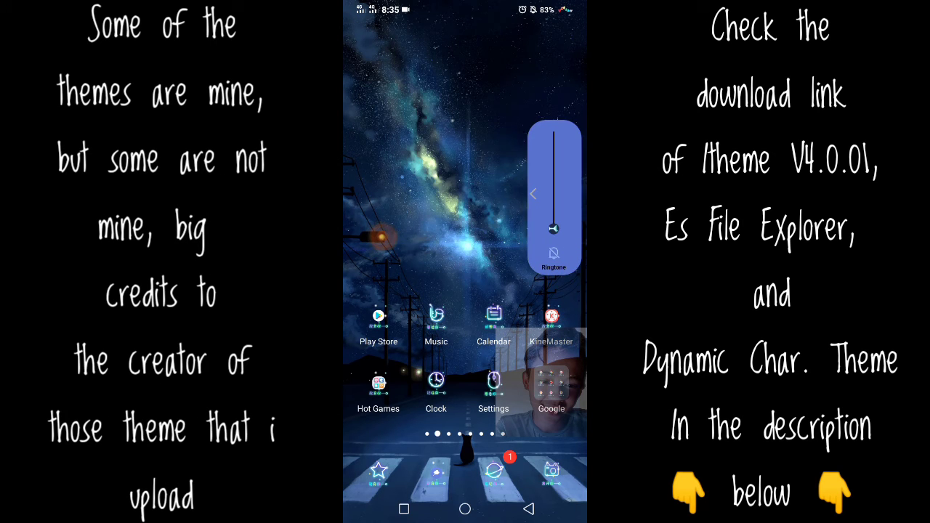
View the Settings list now styled in the starry-night theme.
left_click(535, 195)
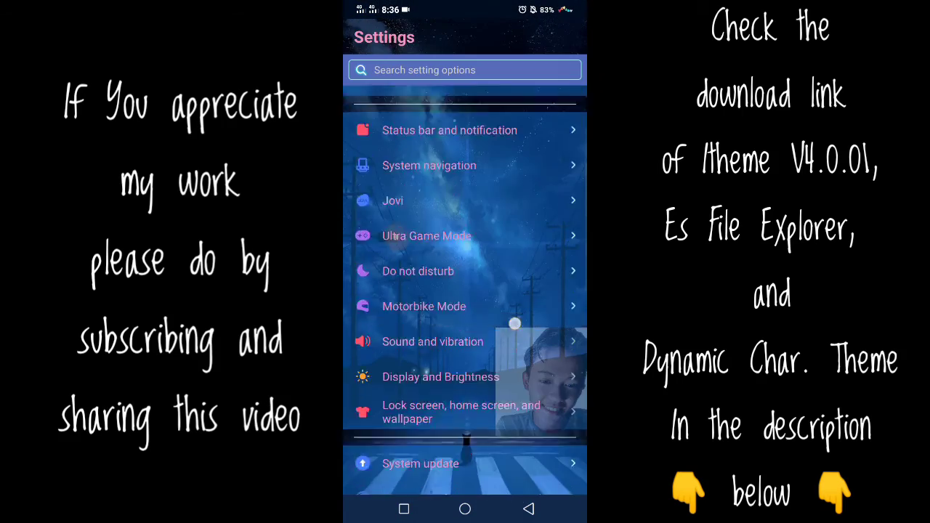
scroll("down", 3)
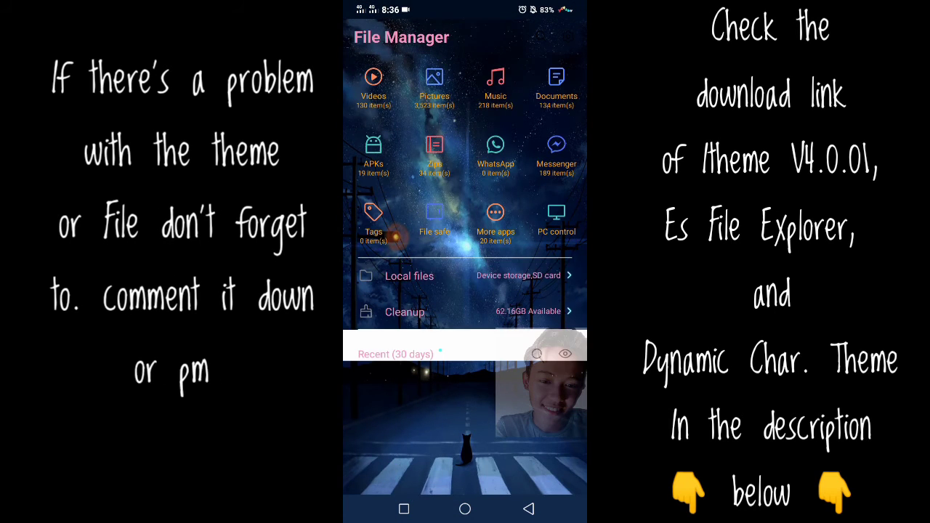
Return home, launch Messages and cancel the default messaging app prompt.
left_click(410, 276)
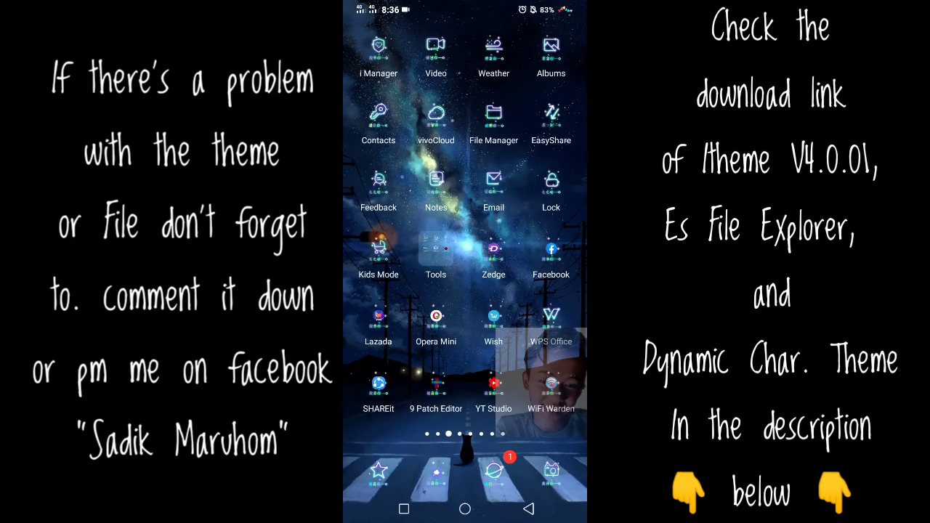
scroll("left", 3)
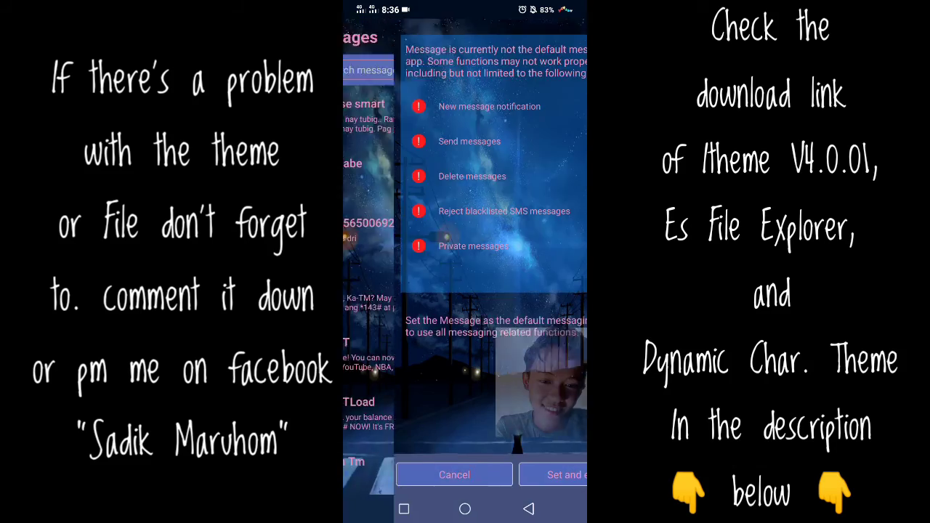
left_click(454, 474)
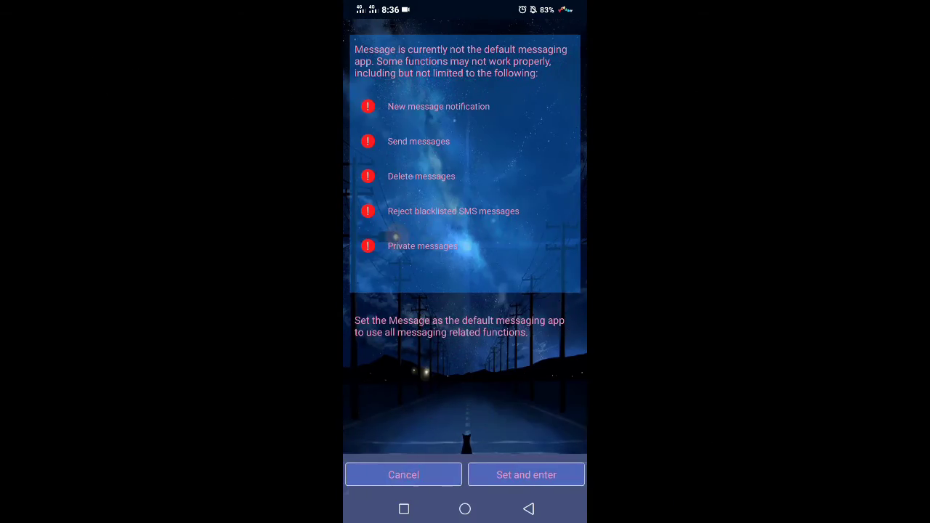
left_click(404, 474)
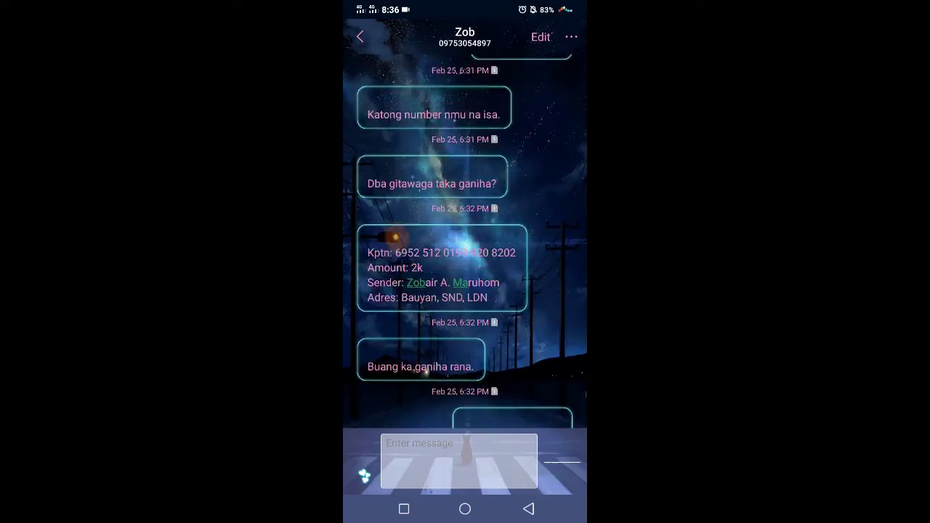